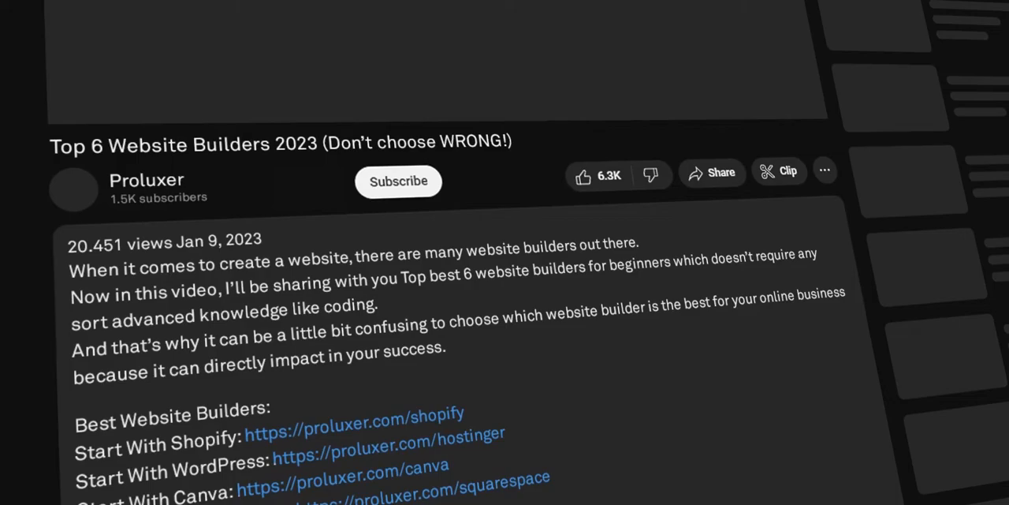
Browse the Shopify theme store and enter 'pop it up!' in the search
scroll(down, 3)
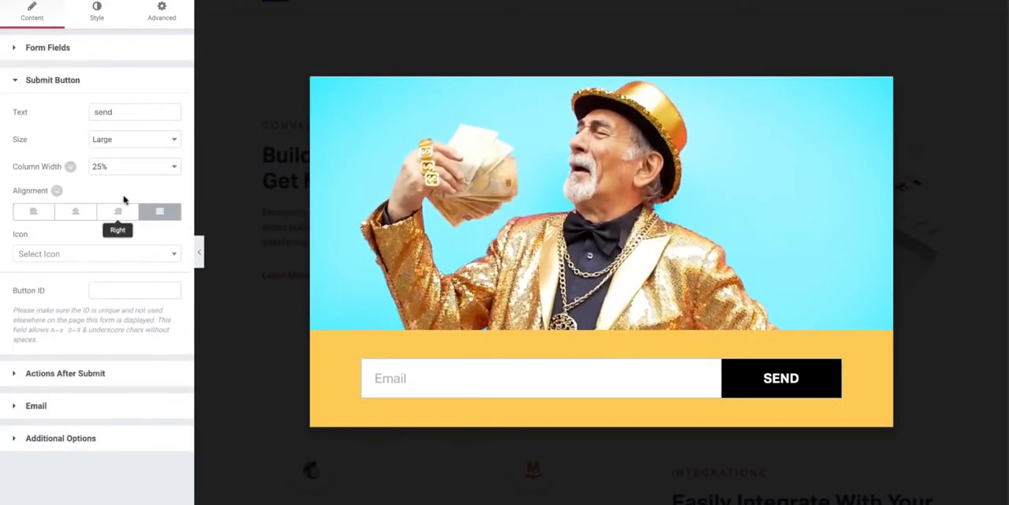
text(pop it up!)
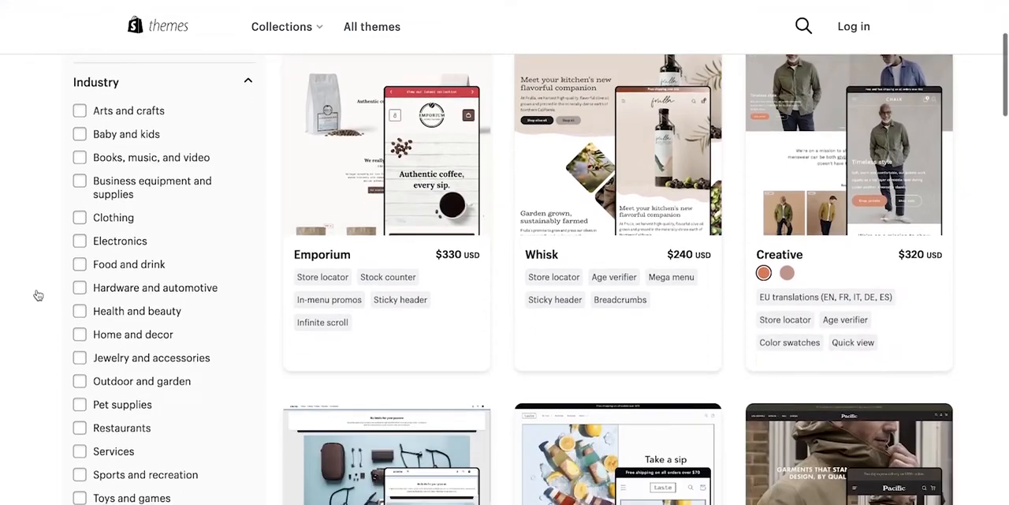
Scroll the Shopify App Store through its popular apps, spotlight apps and sales channels
scroll(down, 3)
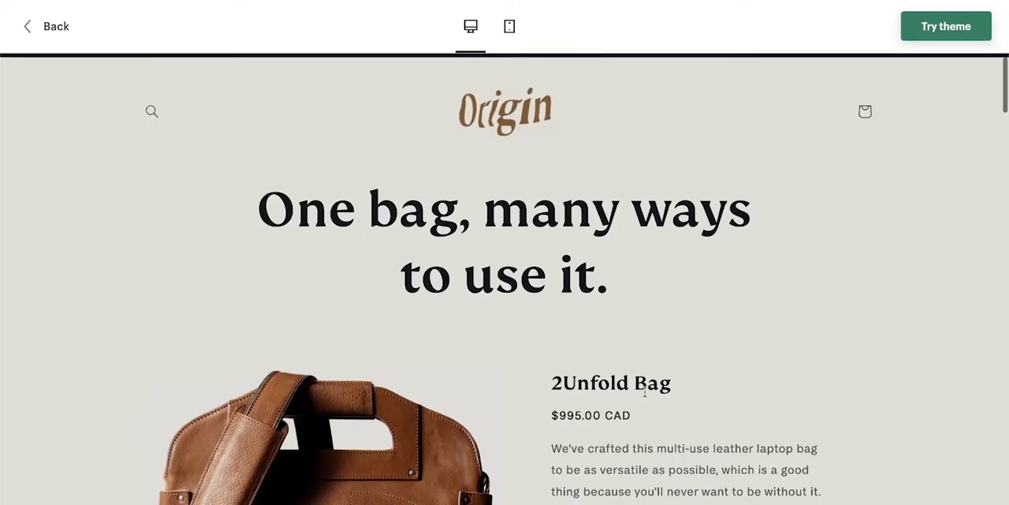
scroll(down, 3)
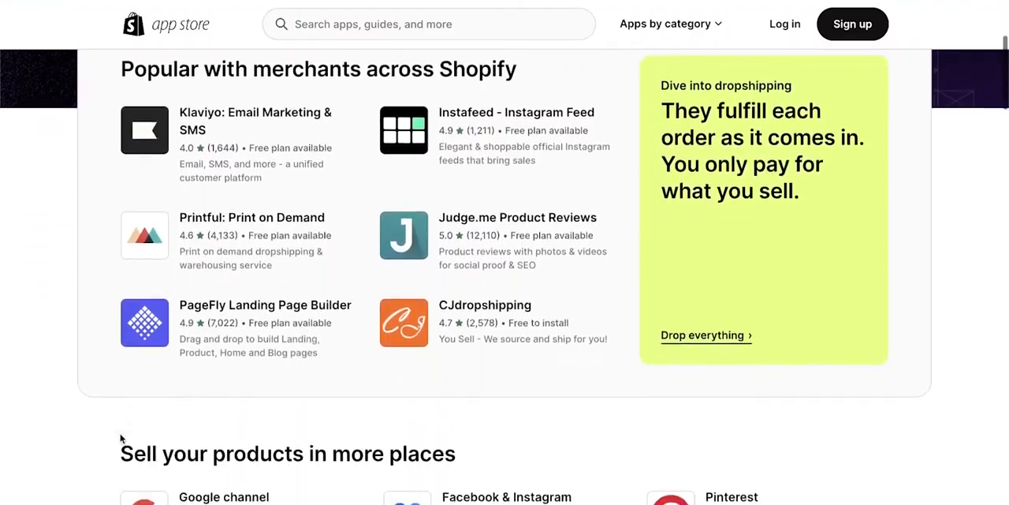
scroll(down, 3)
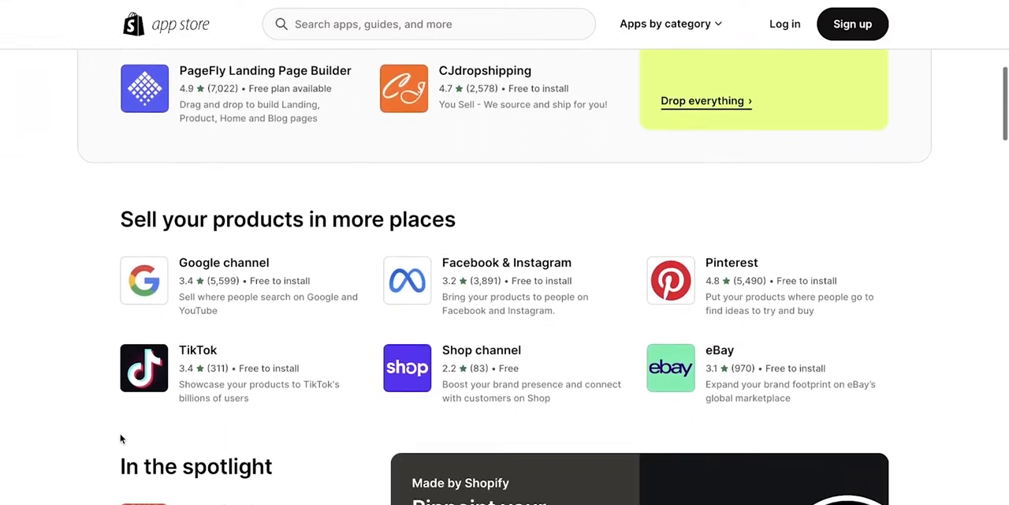
scroll(down, 3)
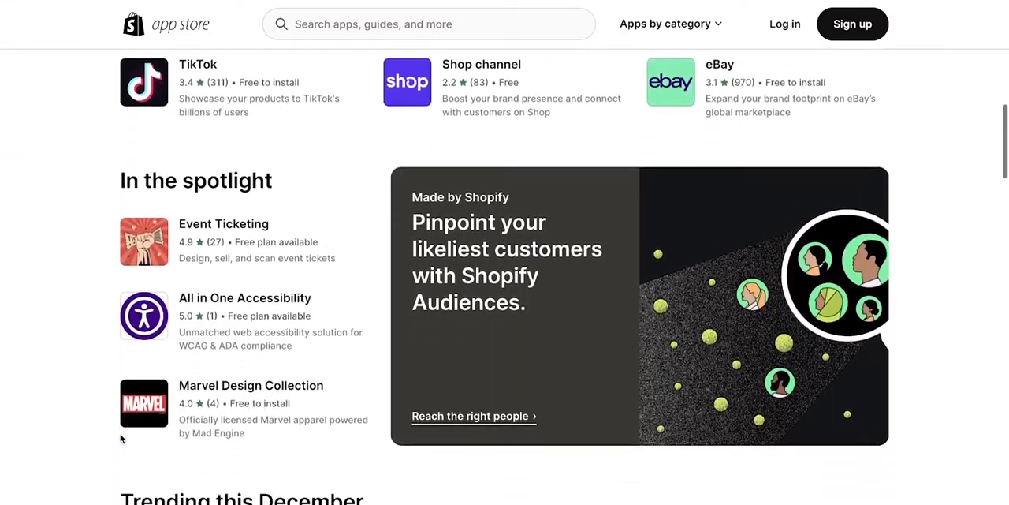
scroll(down, 3)
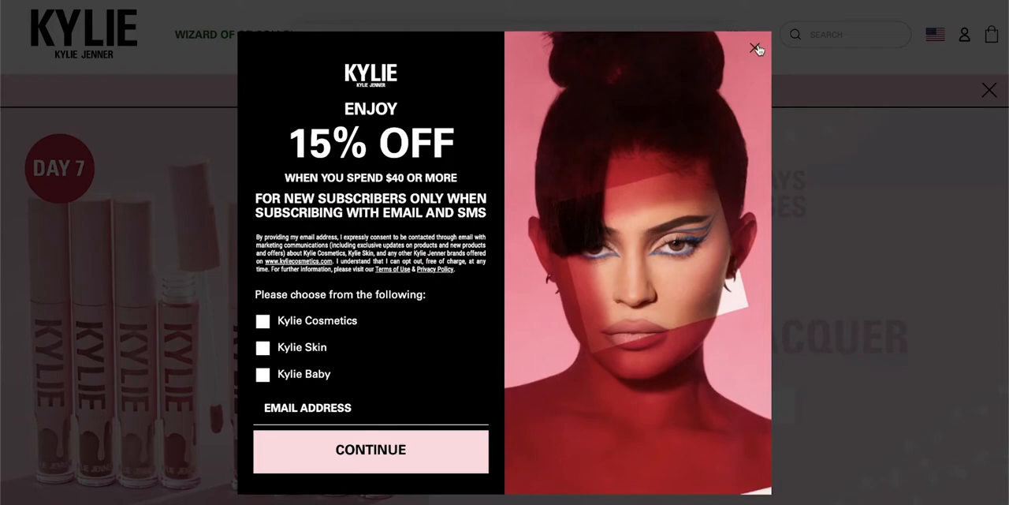
Dismiss the 15% off subscriber popup and scroll to the Kylie Matte Lip Kit product carousel
click(754, 47)
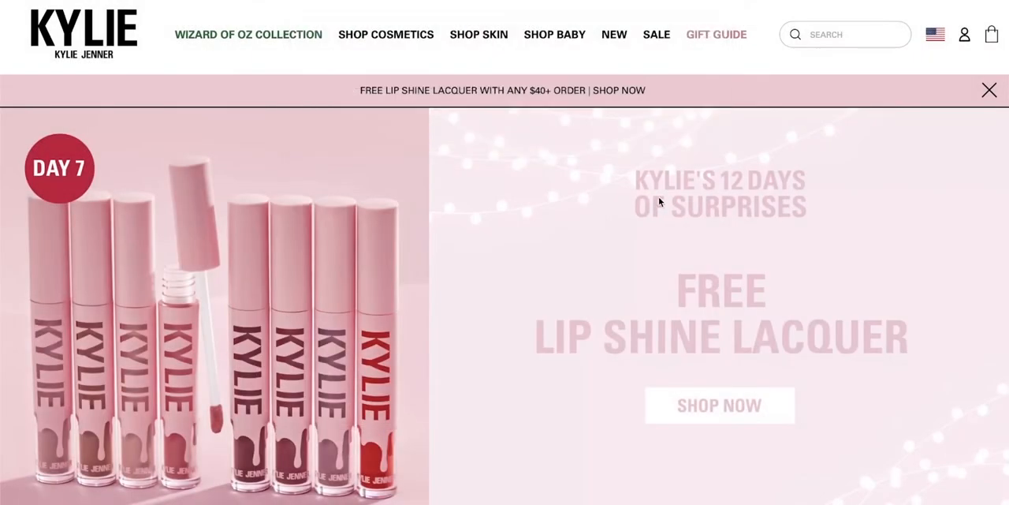
scroll(down, 3)
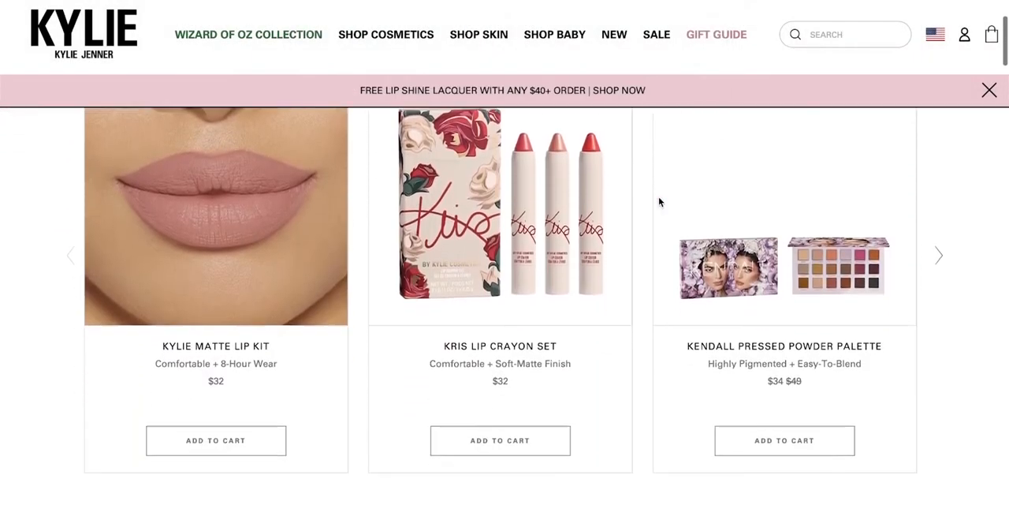
scroll(down, 3)
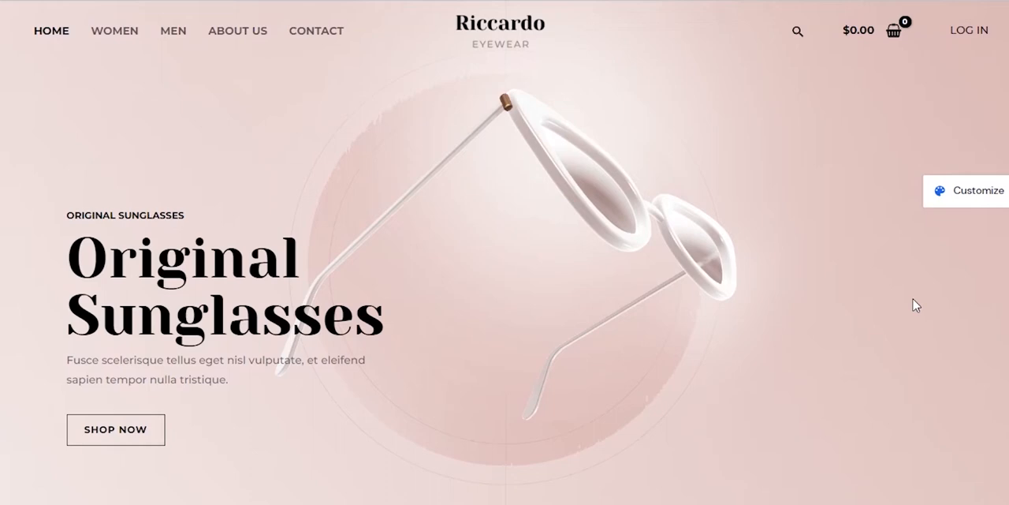
Scroll the Riccardo Eyewear homepage past the banner through its about-us and featured eyewear sections
scroll(down, 3)
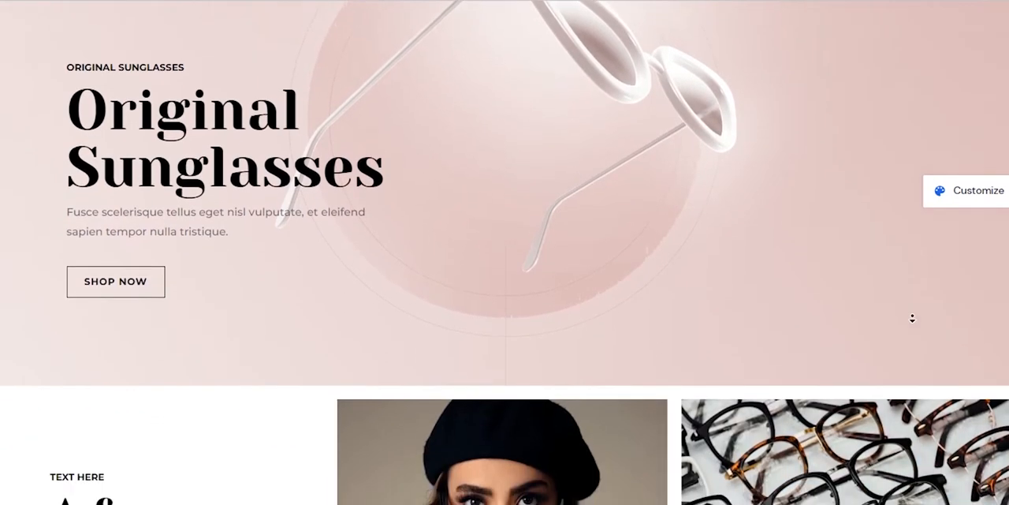
scroll(down, 3)
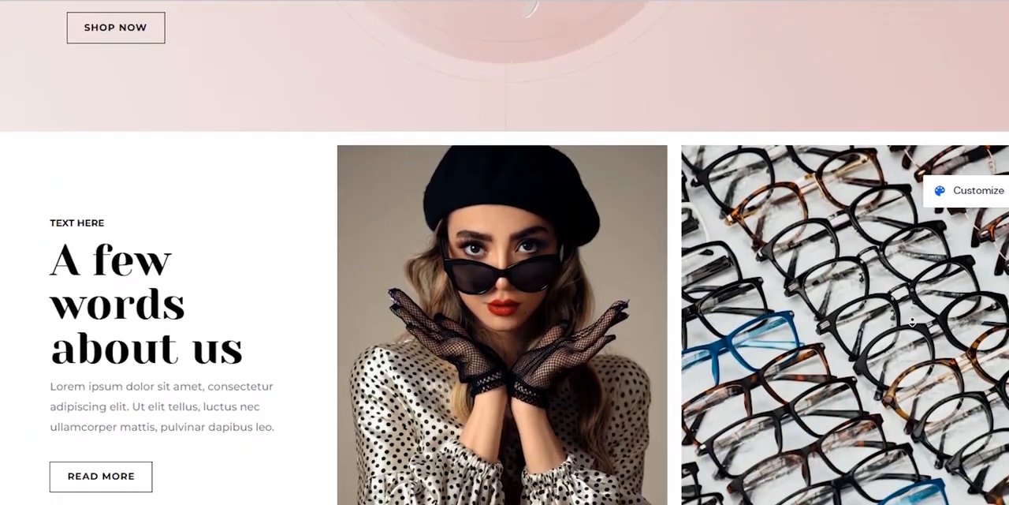
scroll(down, 3)
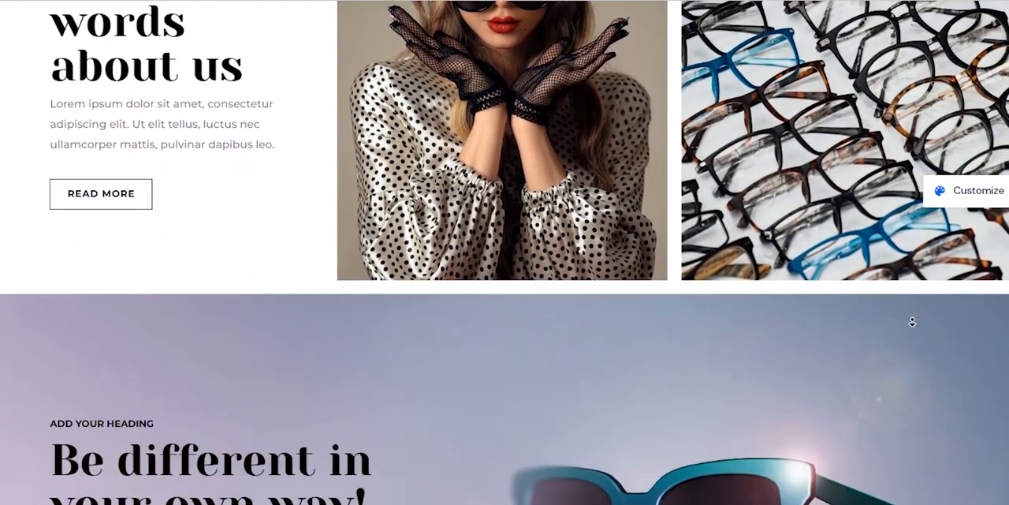
scroll(down, 3)
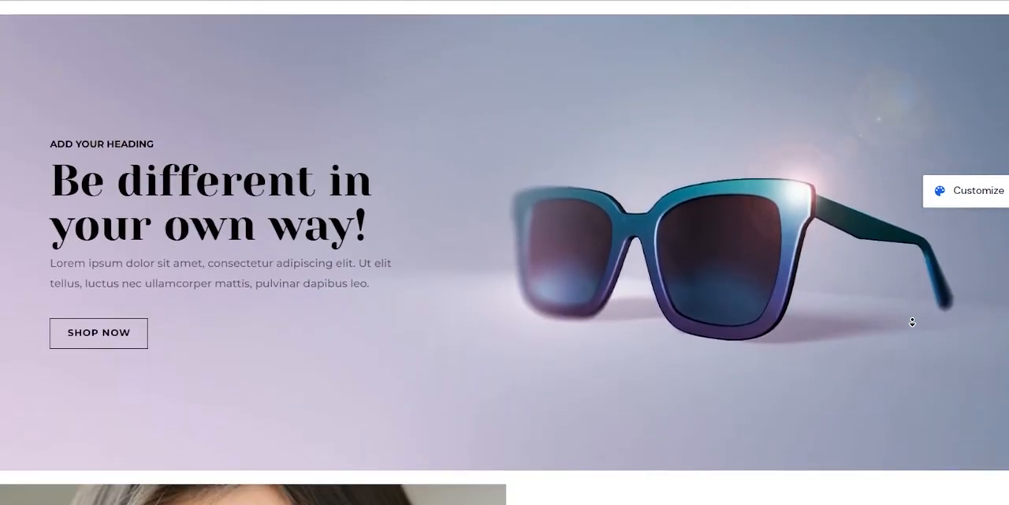
scroll(down, 3)
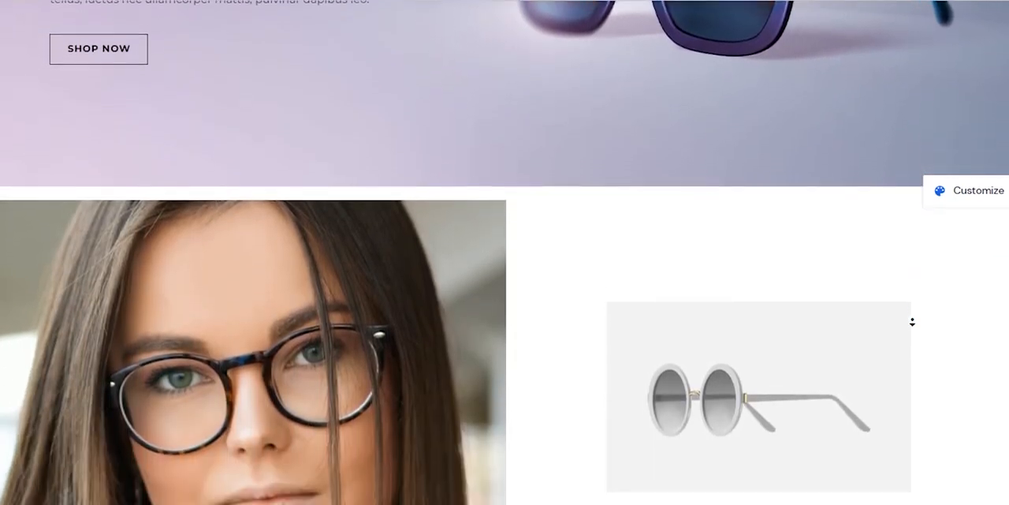
scroll(down, 3)
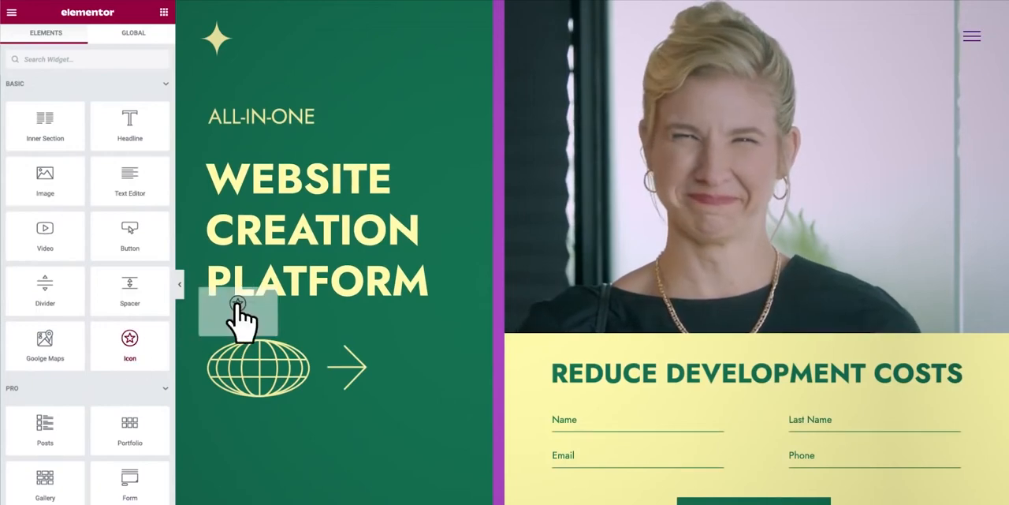
Open the Proluxer example store and scroll to its free shipping, support, returns and secure payment row
click(237, 308)
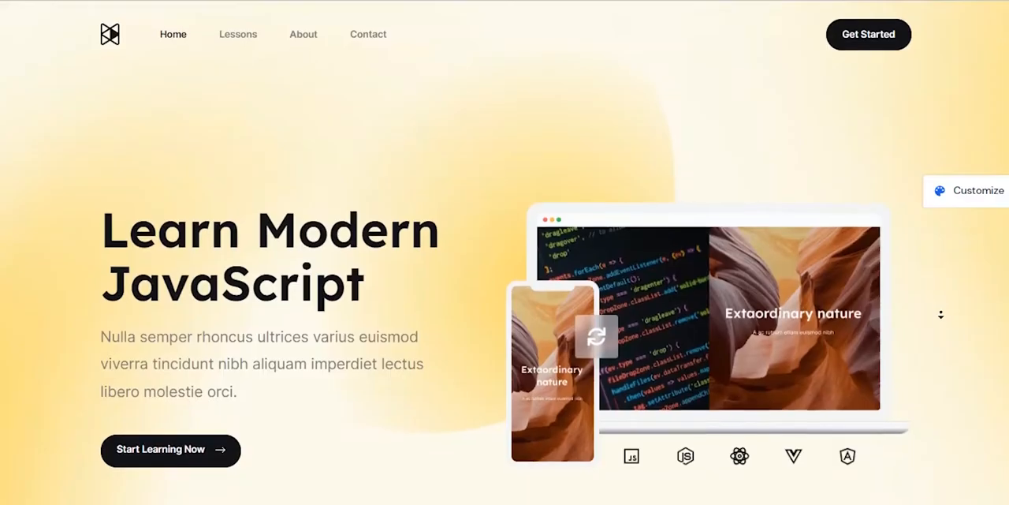
scroll(down, 3)
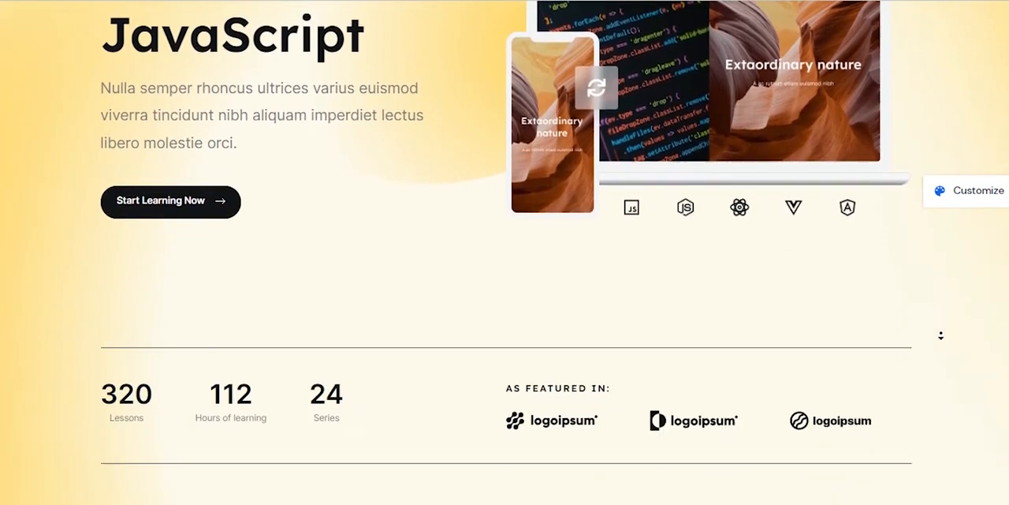
scroll(down, 3)
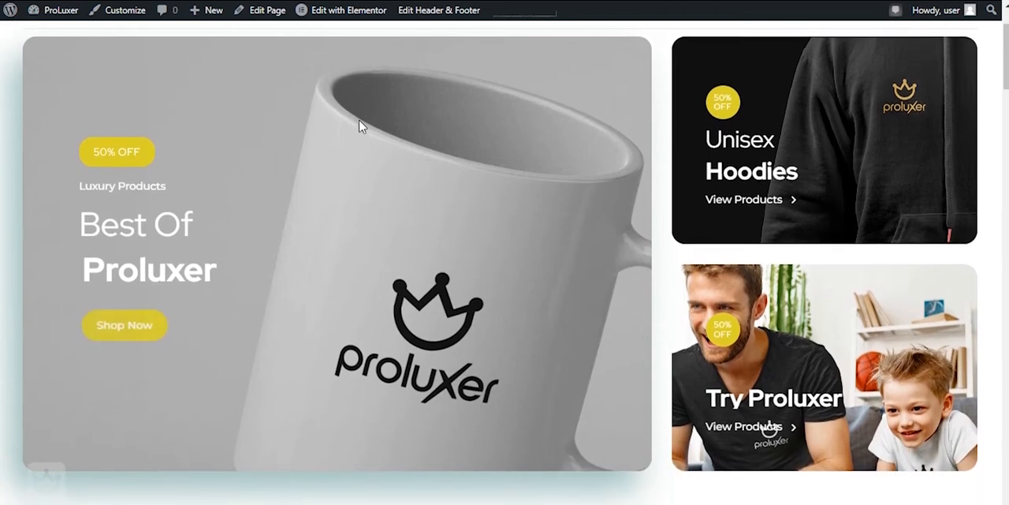
scroll(down, 3)
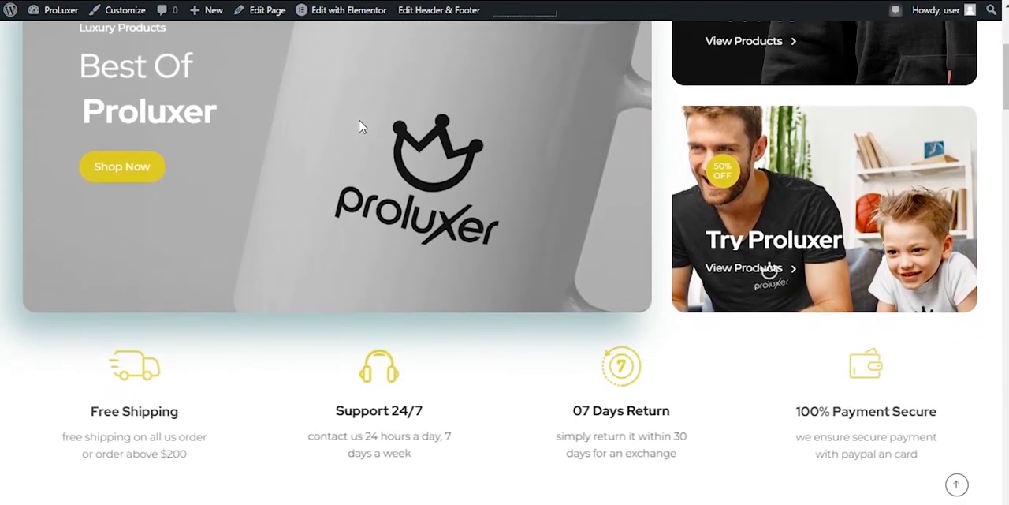